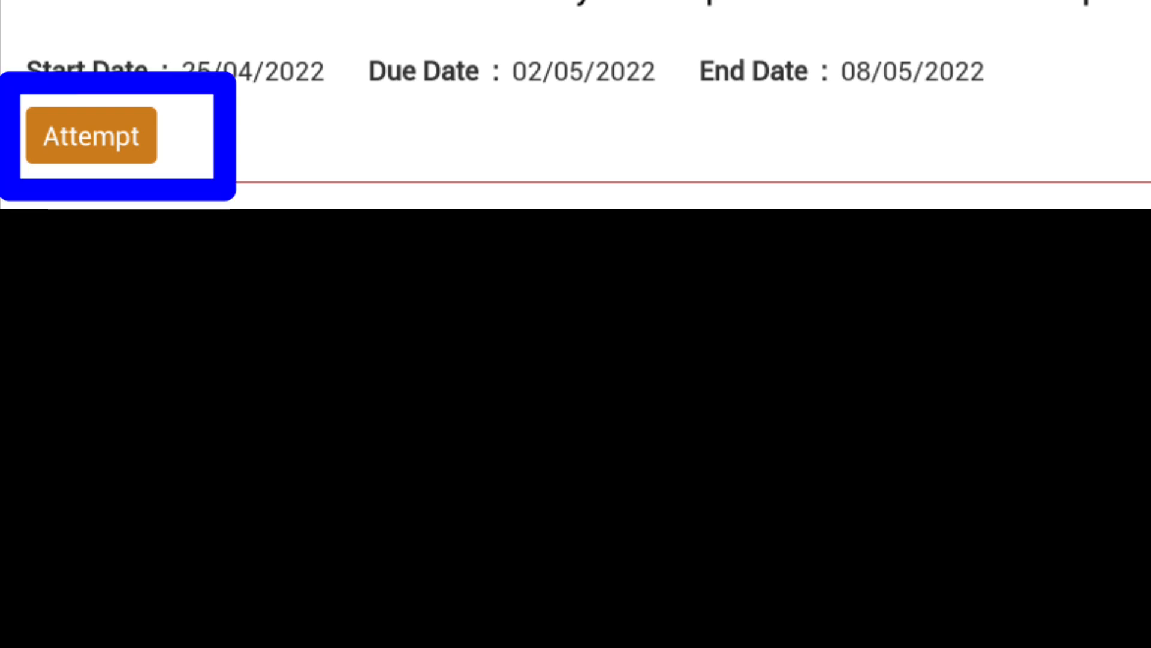
Show the upload-window screenshot listing allowed file types from txt through aac
left_click(90, 135)
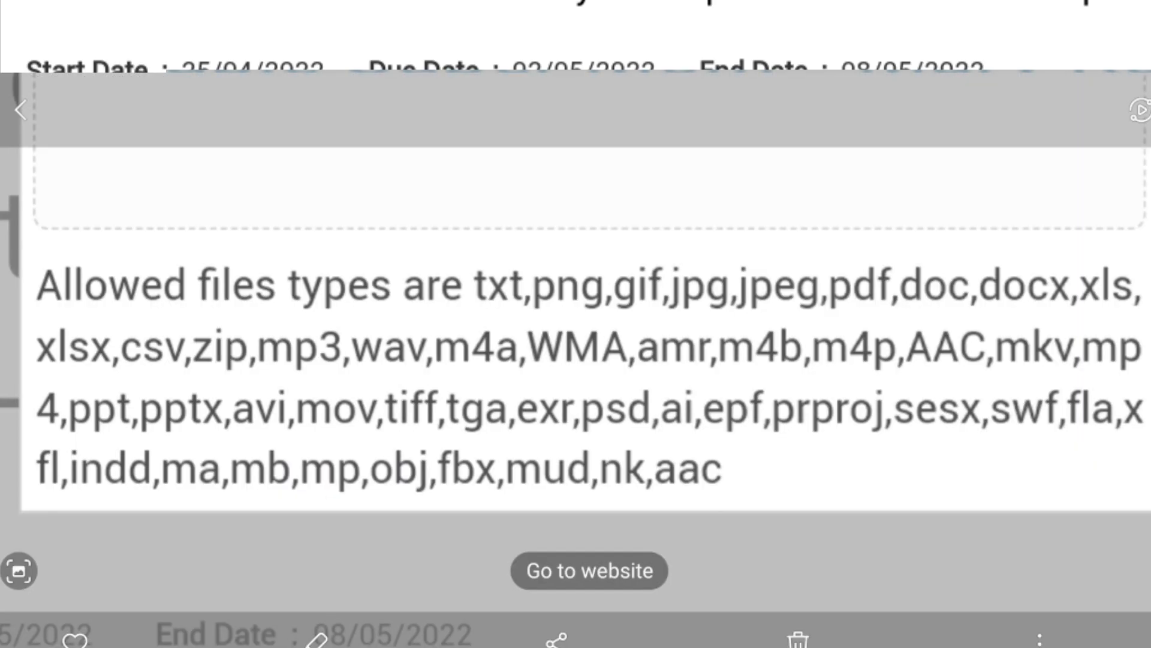
scroll("up", 3)
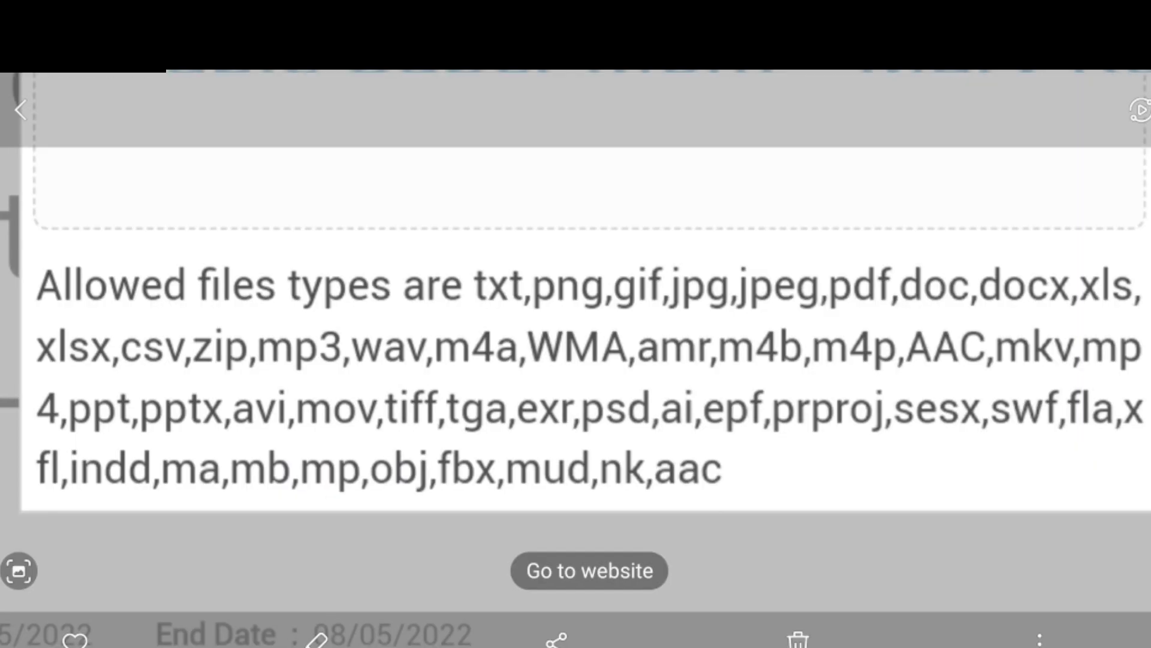